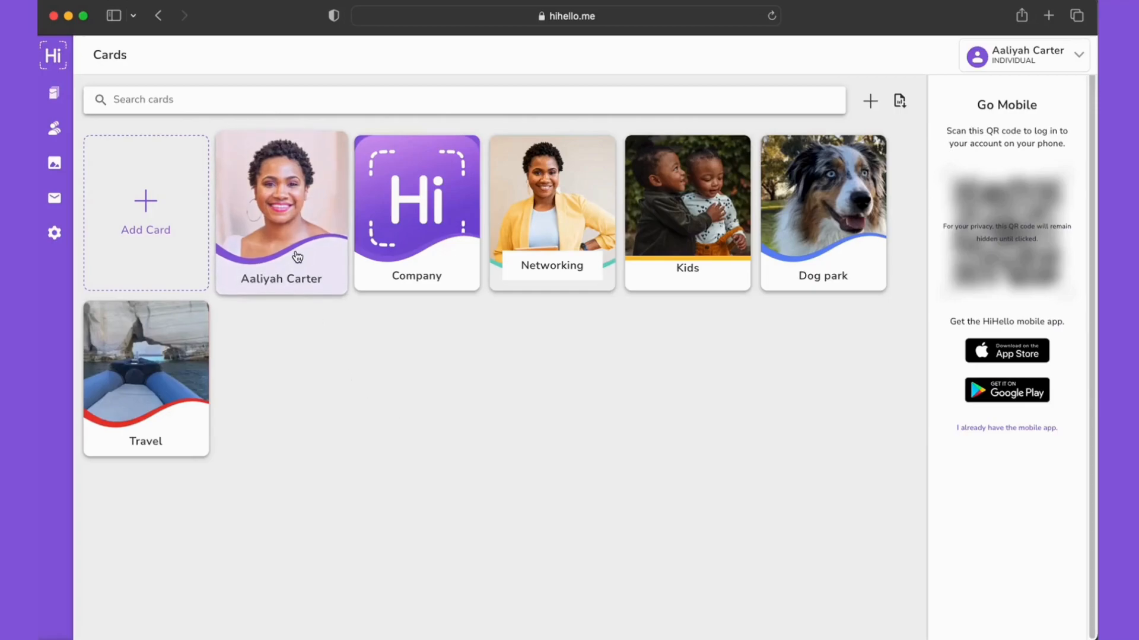
pyautogui.click(280, 213)
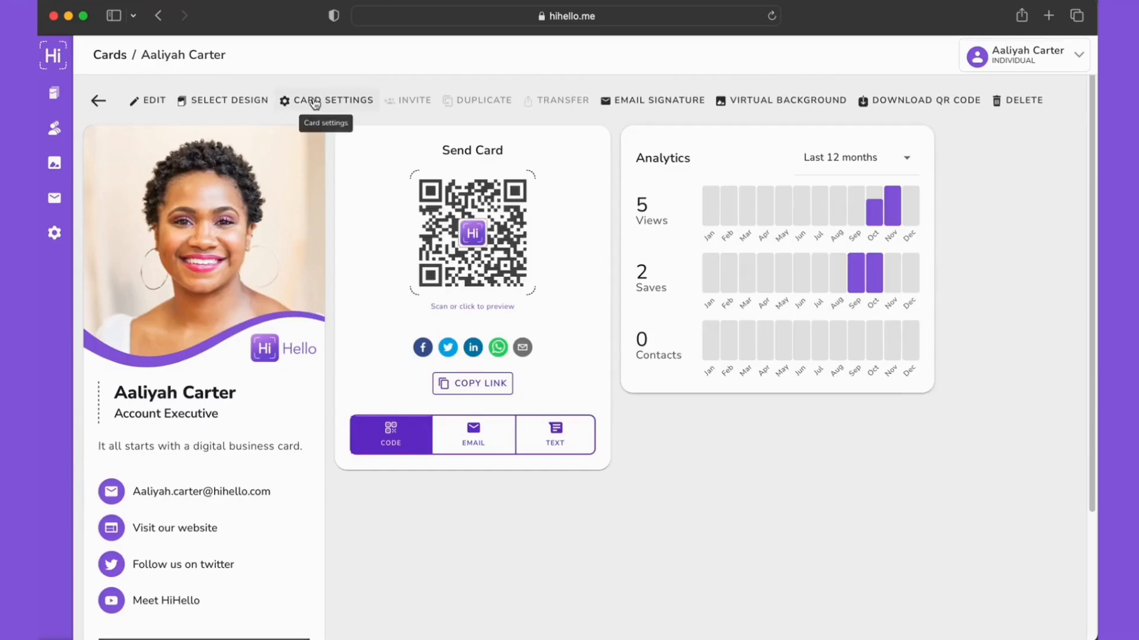
pyautogui.click(333, 100)
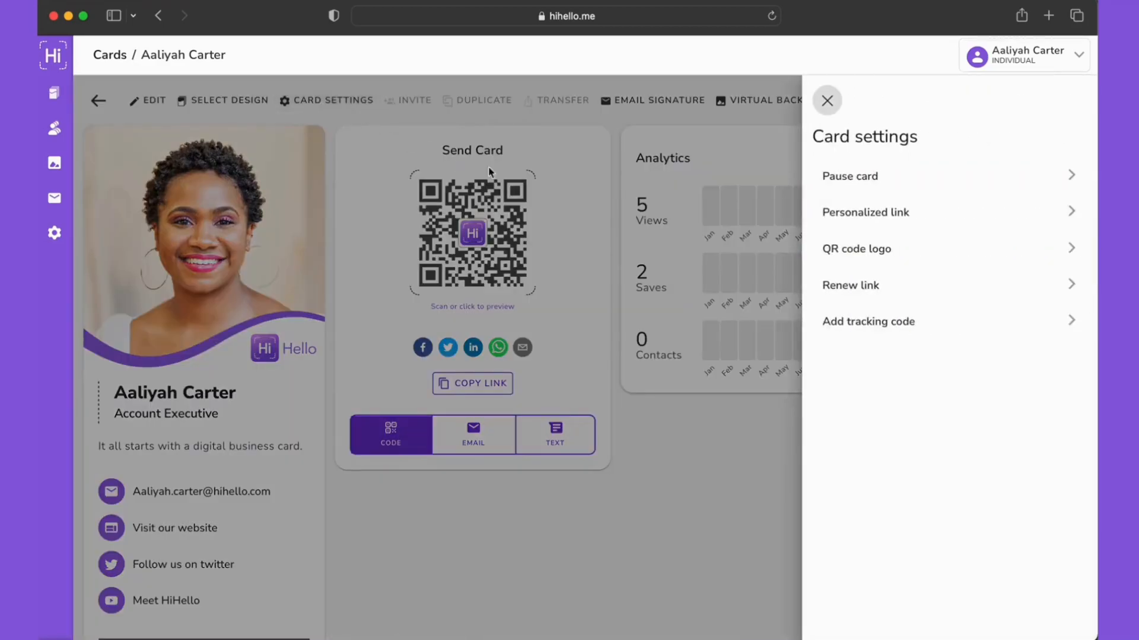
pyautogui.click(866, 212)
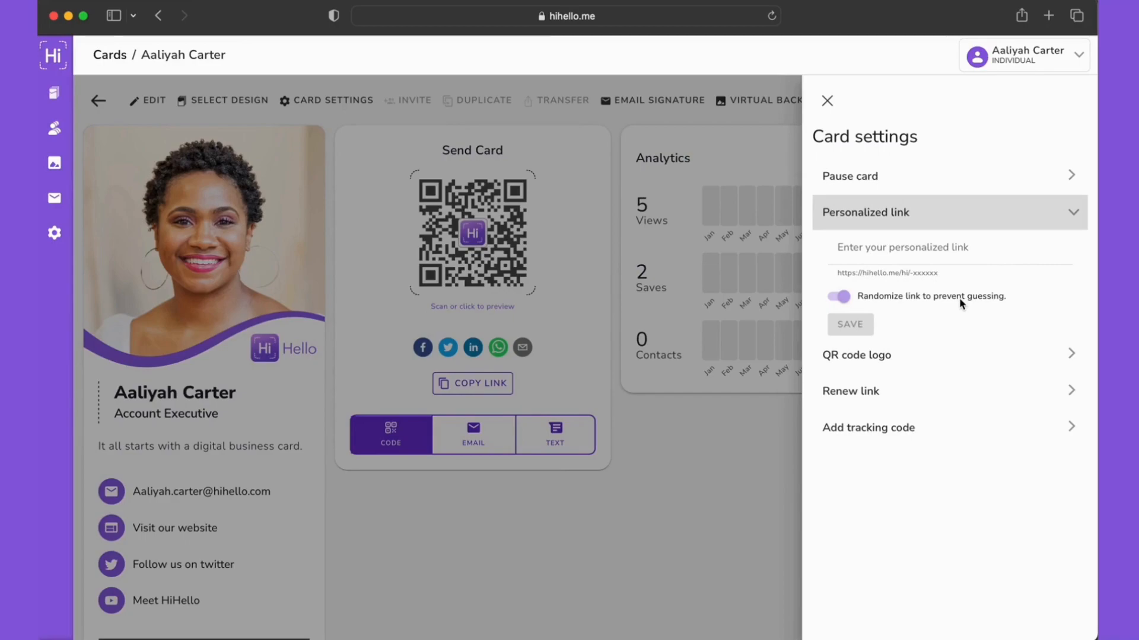
pyautogui.click(837, 296)
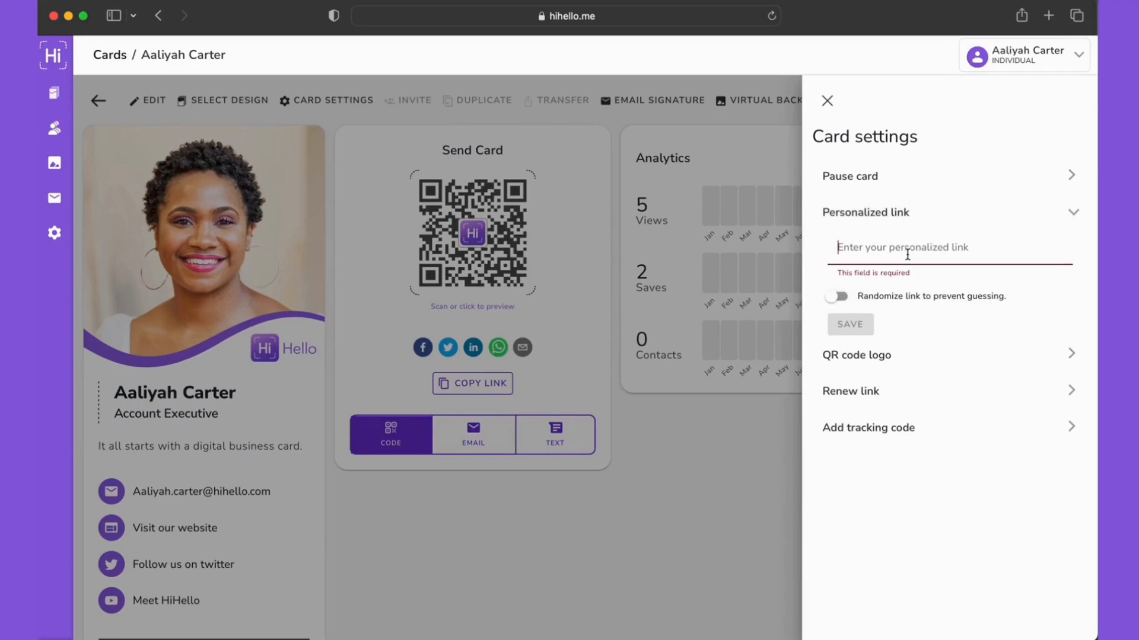
pyautogui.write('aaliya')
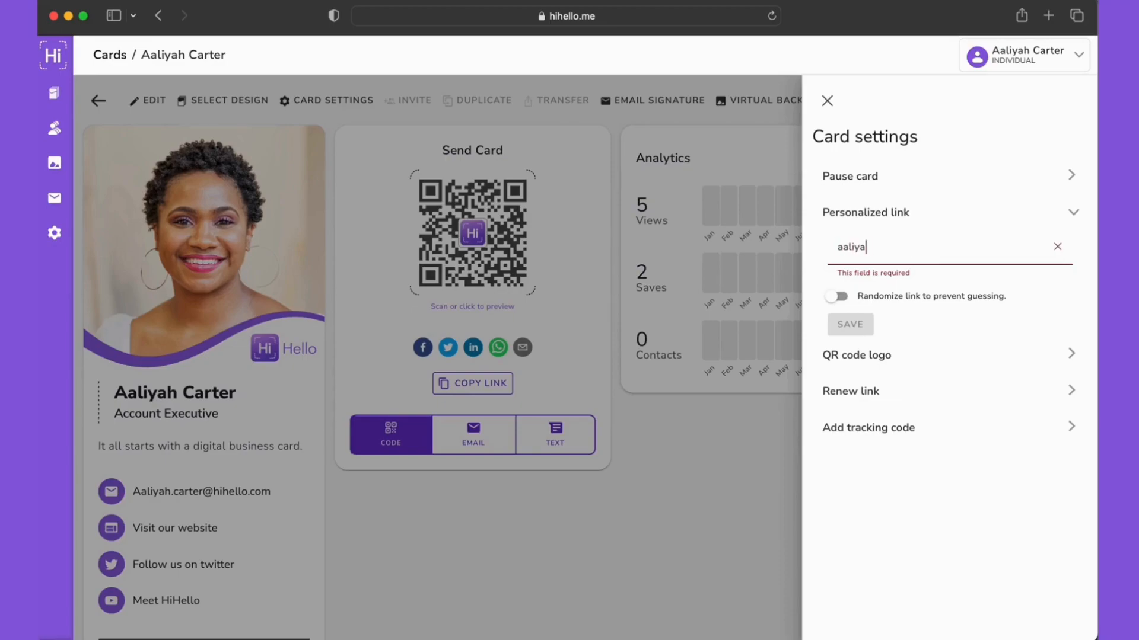
pyautogui.write('Aaliyah car')
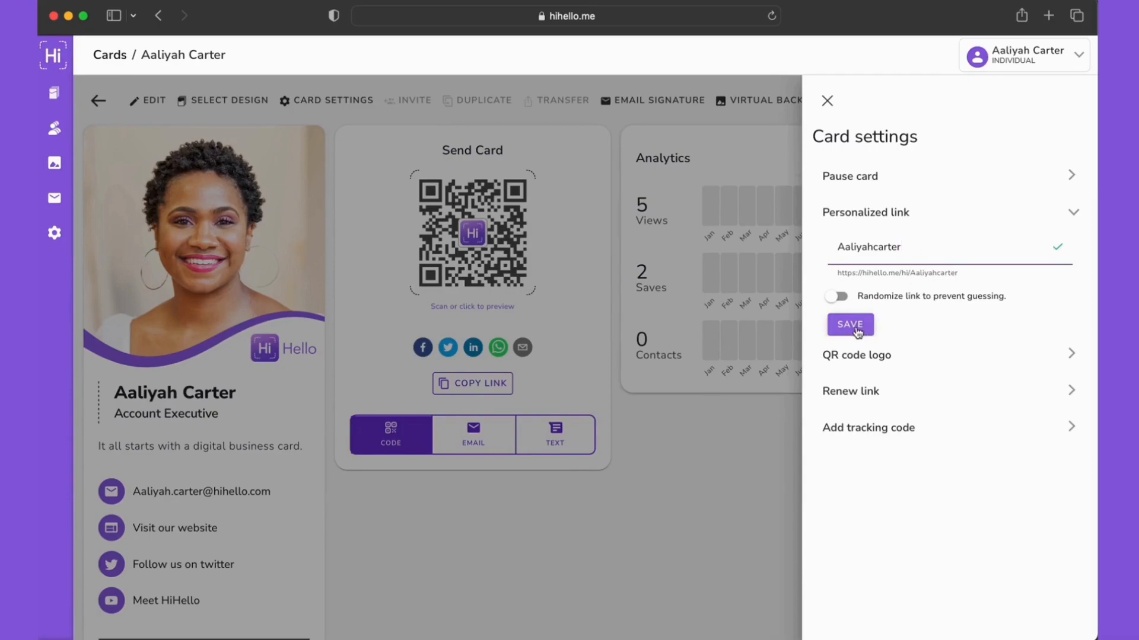
# Save the hihello.me/hi/aaliyahcarter link, copy it, and close Card settings
pyautogui.click(849, 324)
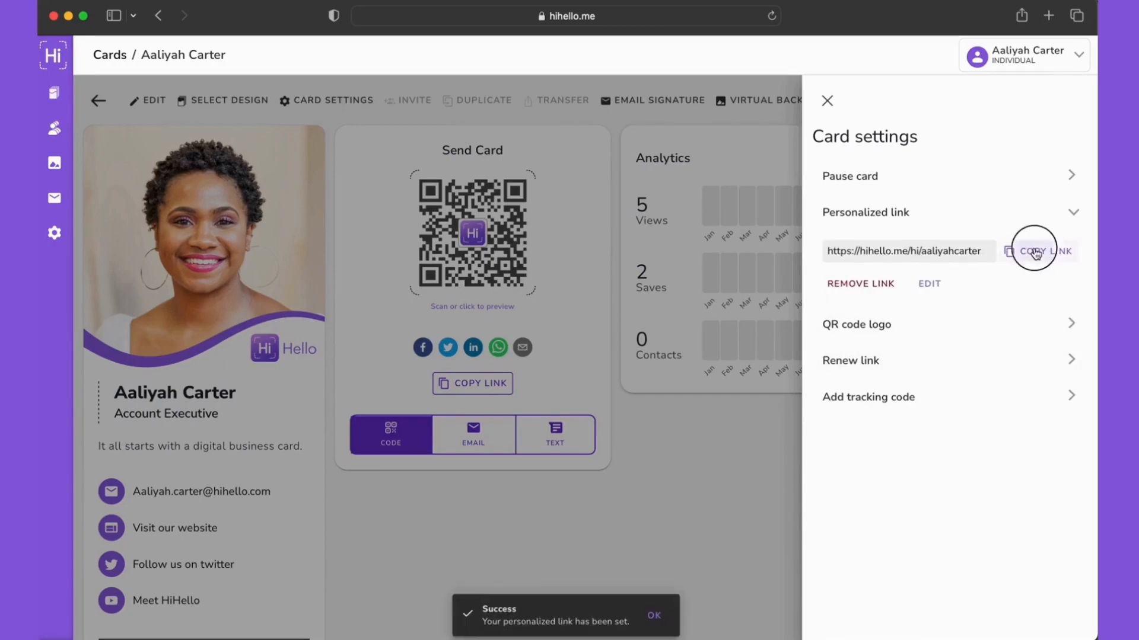
pyautogui.click(1044, 251)
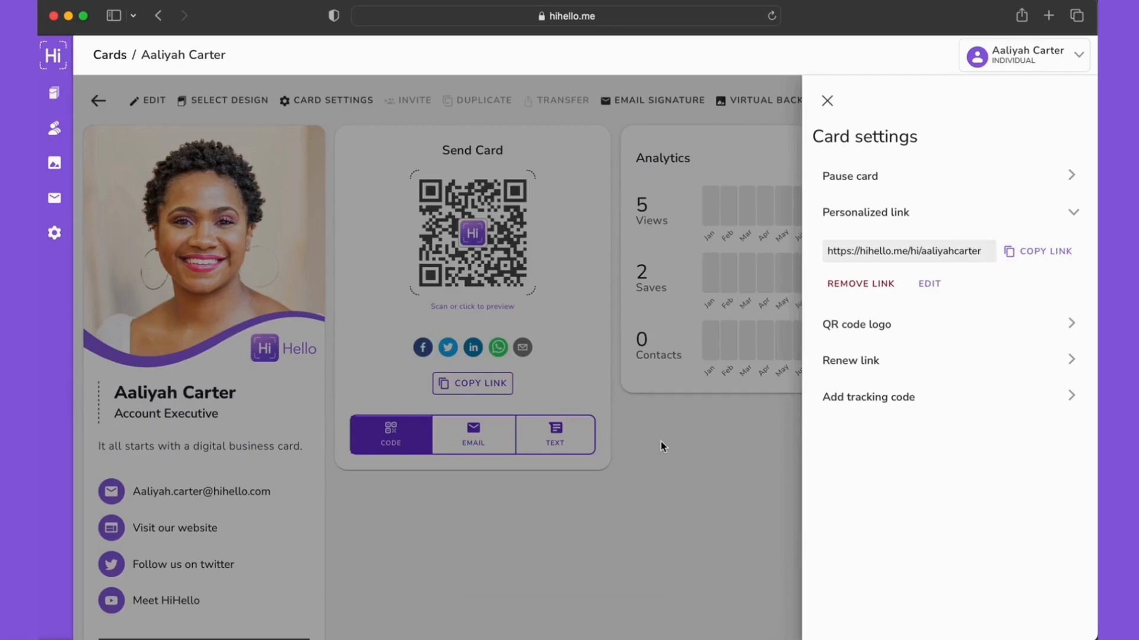
pyautogui.click(827, 100)
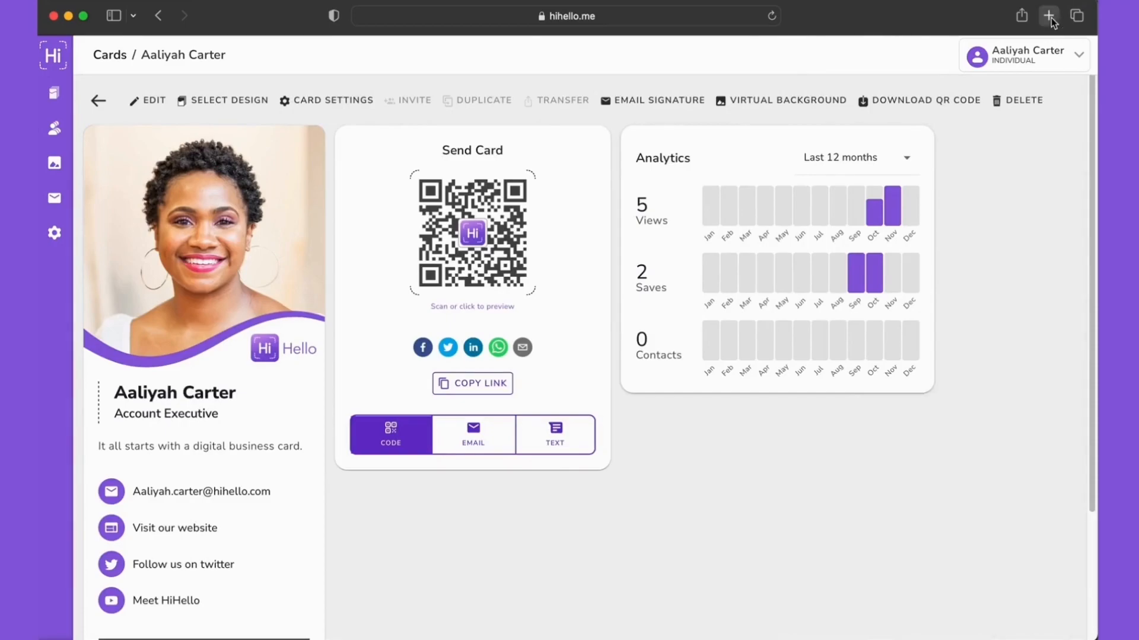
# Open the copied personalized link in a new browser tab
pyautogui.click(1048, 15)
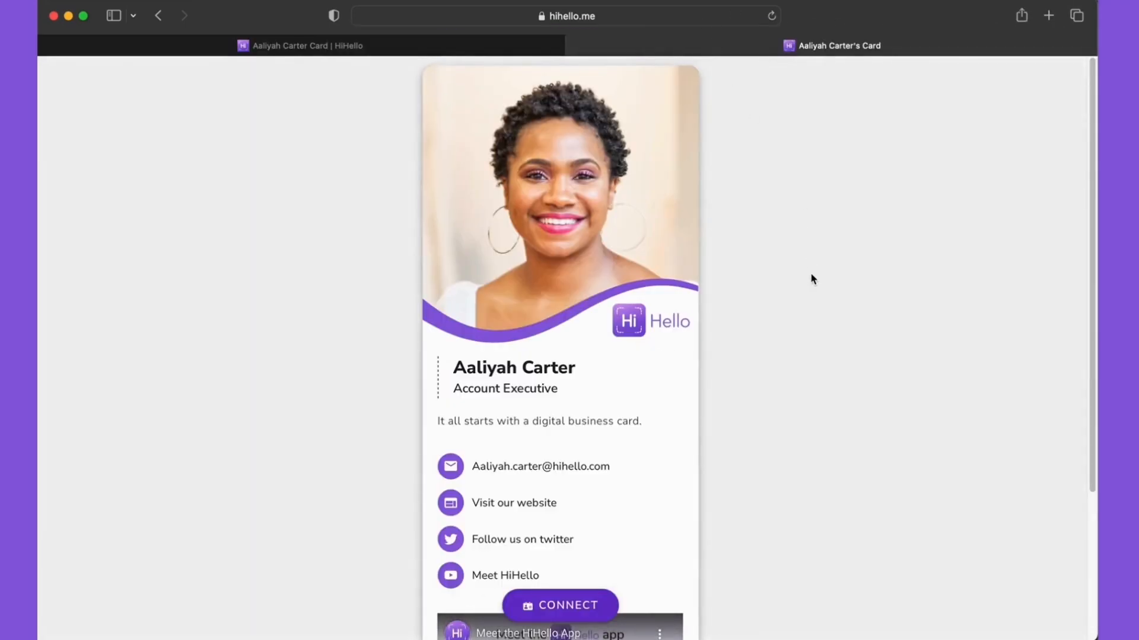
pyautogui.click(559, 605)
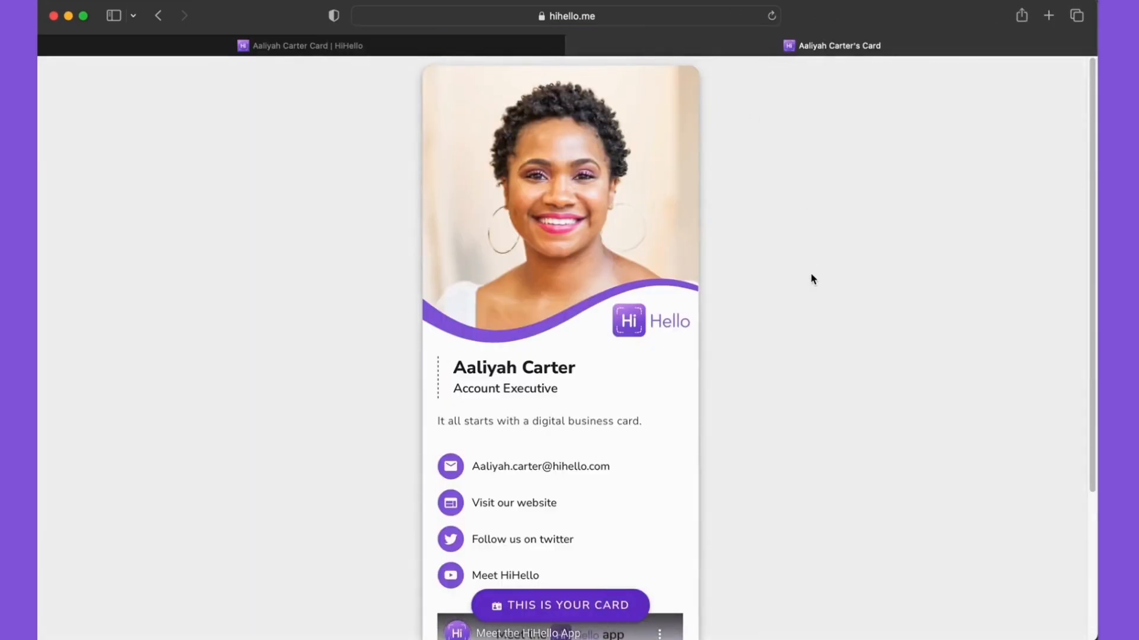
pyautogui.moveTo(782, 277)
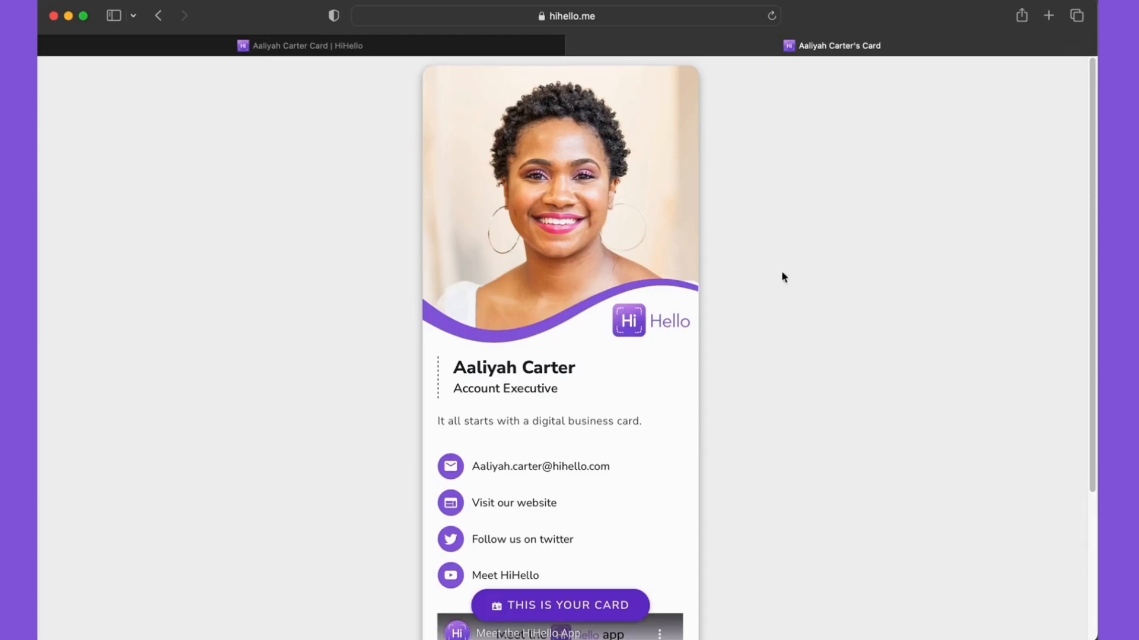
pyautogui.click(831, 45)
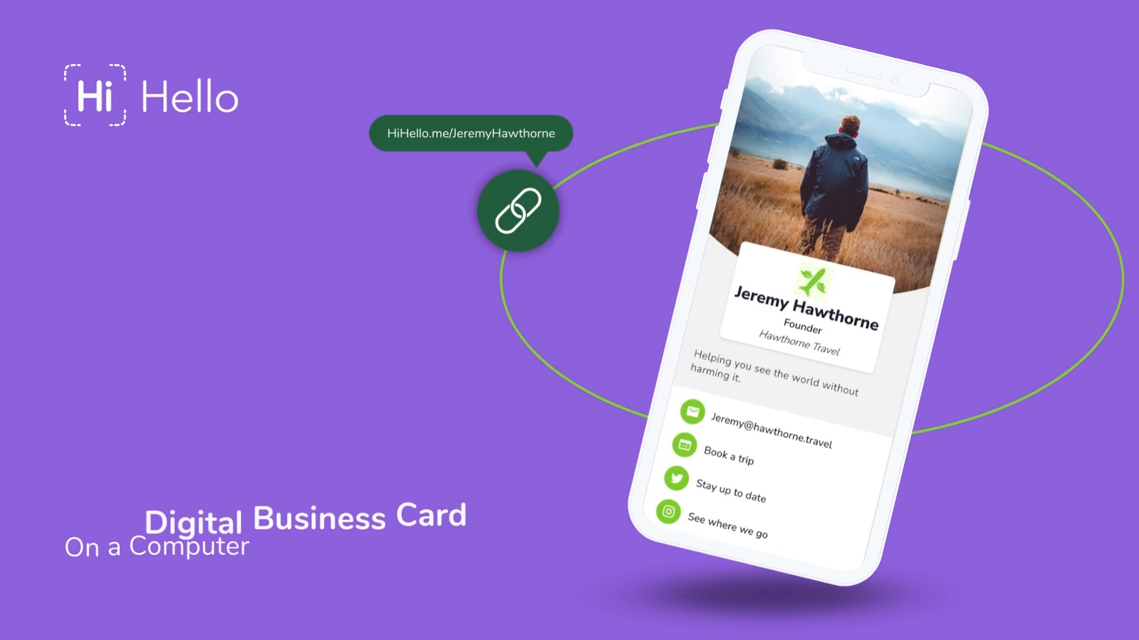